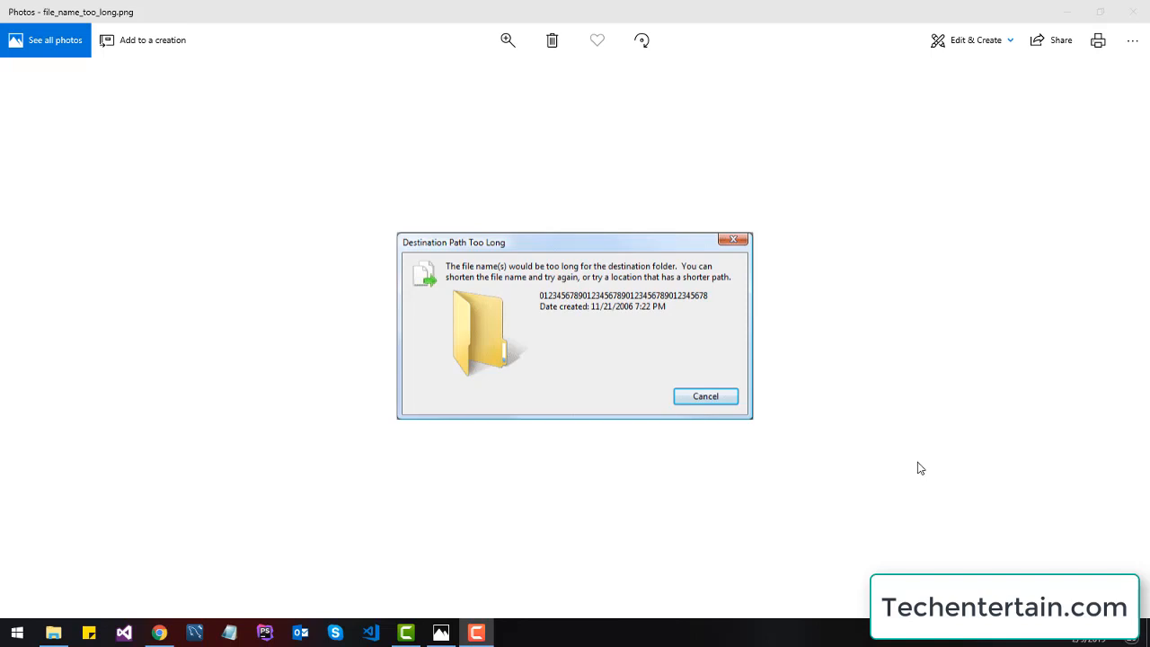
mouse_move(577, 540)
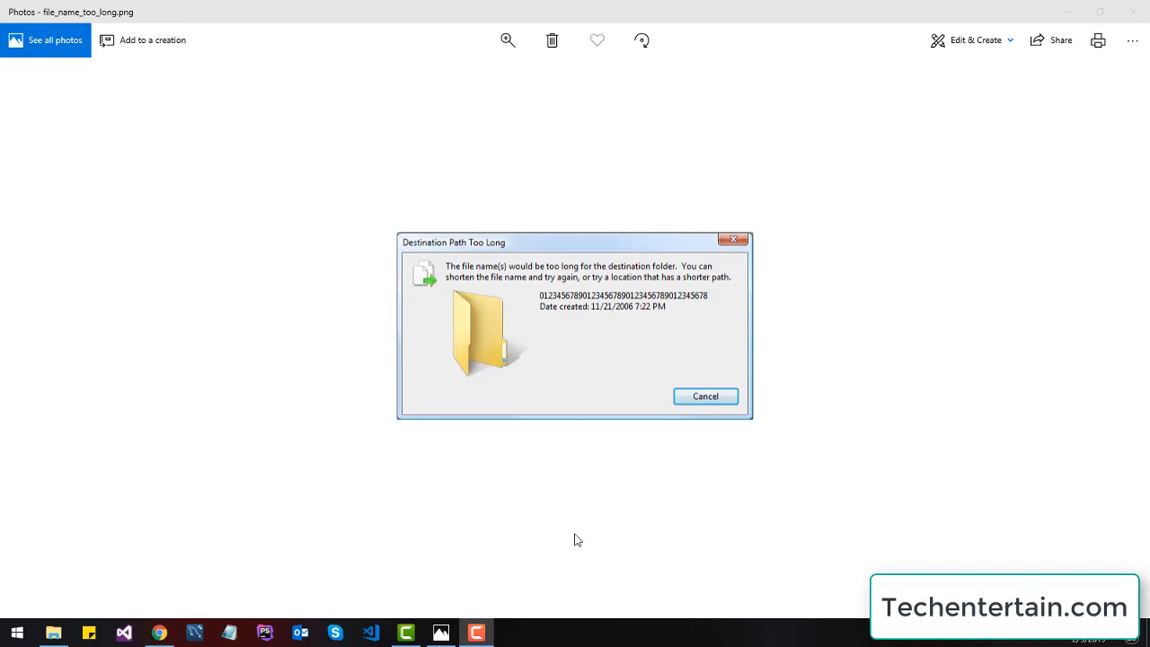
mouse_move(513, 305)
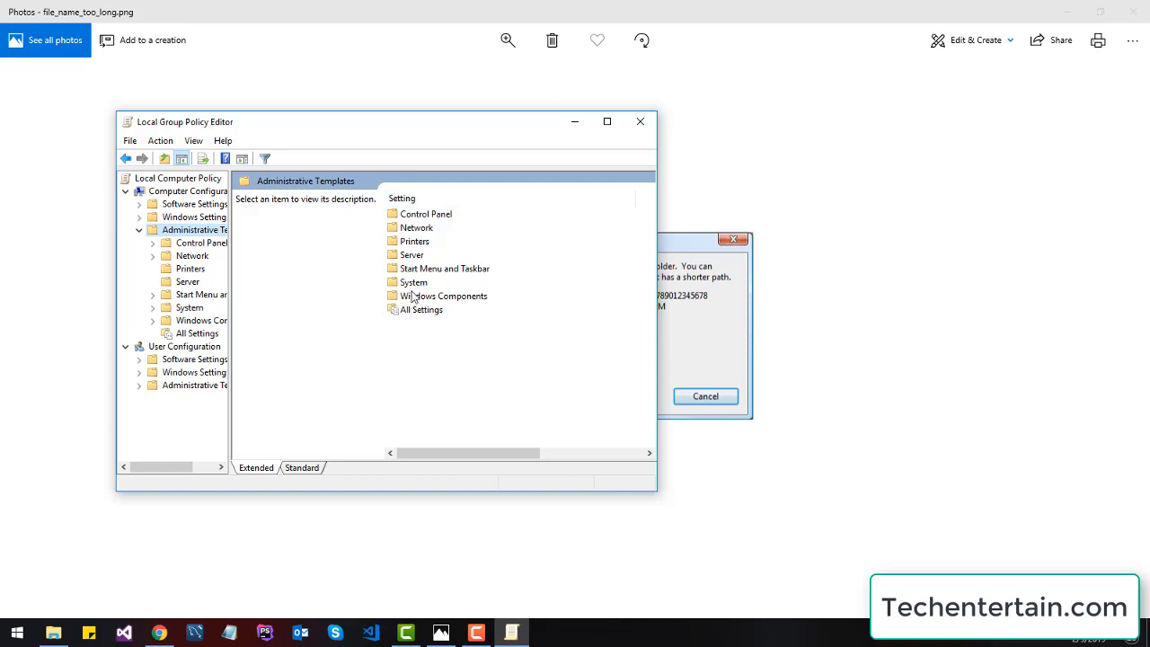
Step: Open the System folder under Administrative Templates to list its policy subfolders
left_click(414, 281)
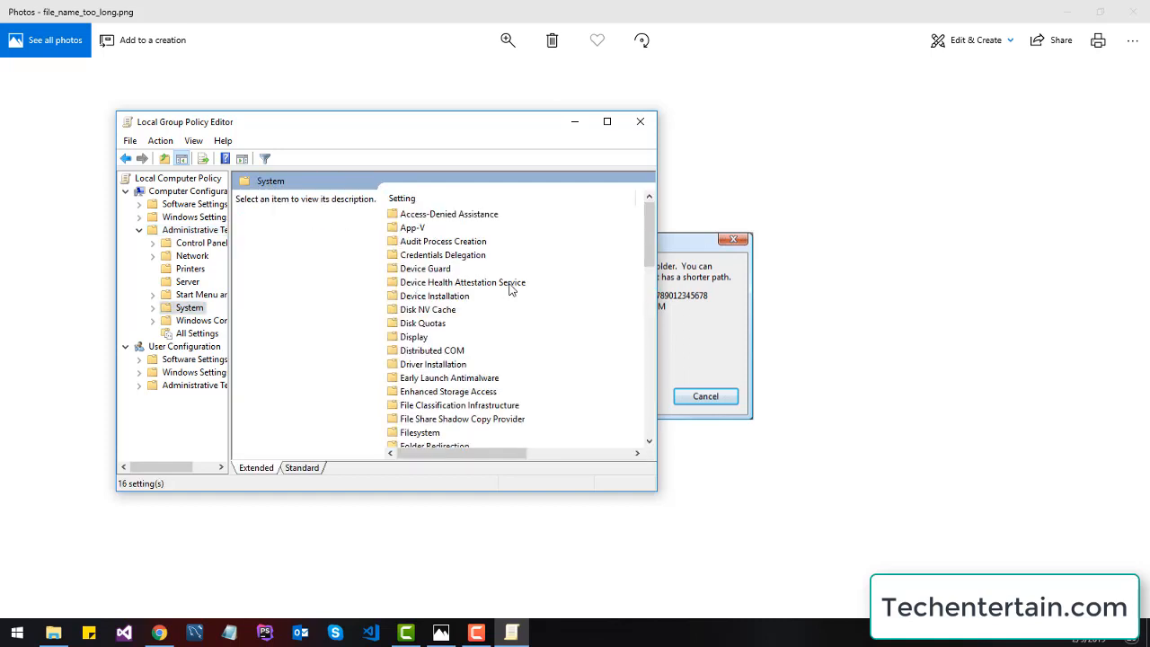
mouse_move(422, 432)
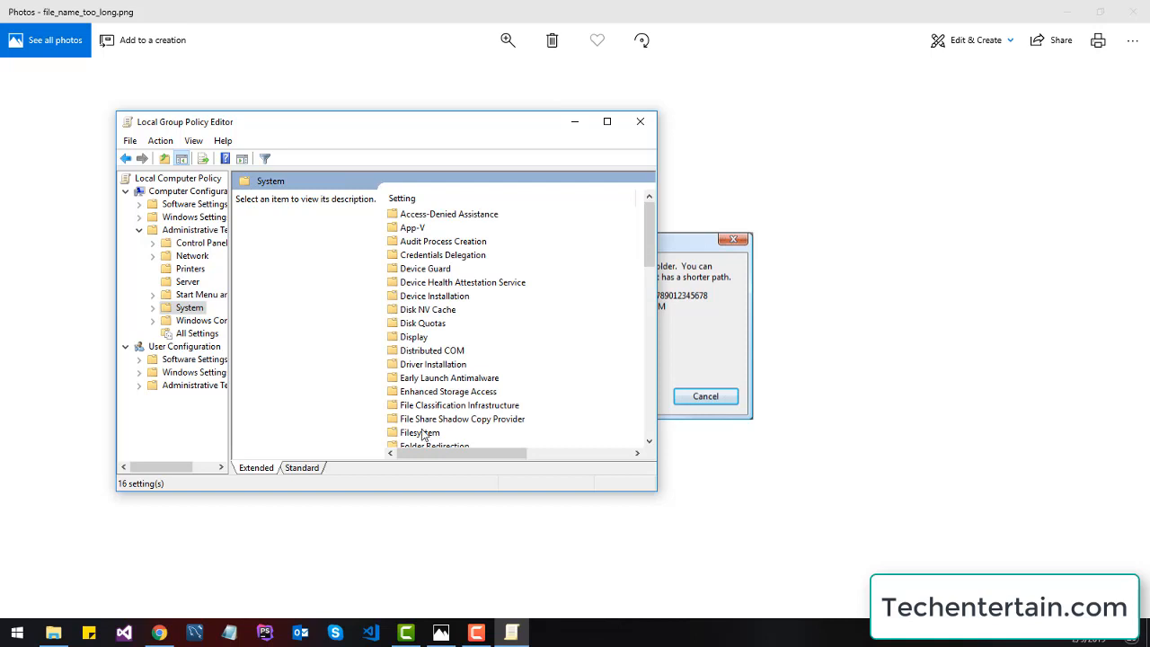
Step: Open the Filesystem policies and show the context menu for 'Enable Win32 long paths'
double_click(420, 432)
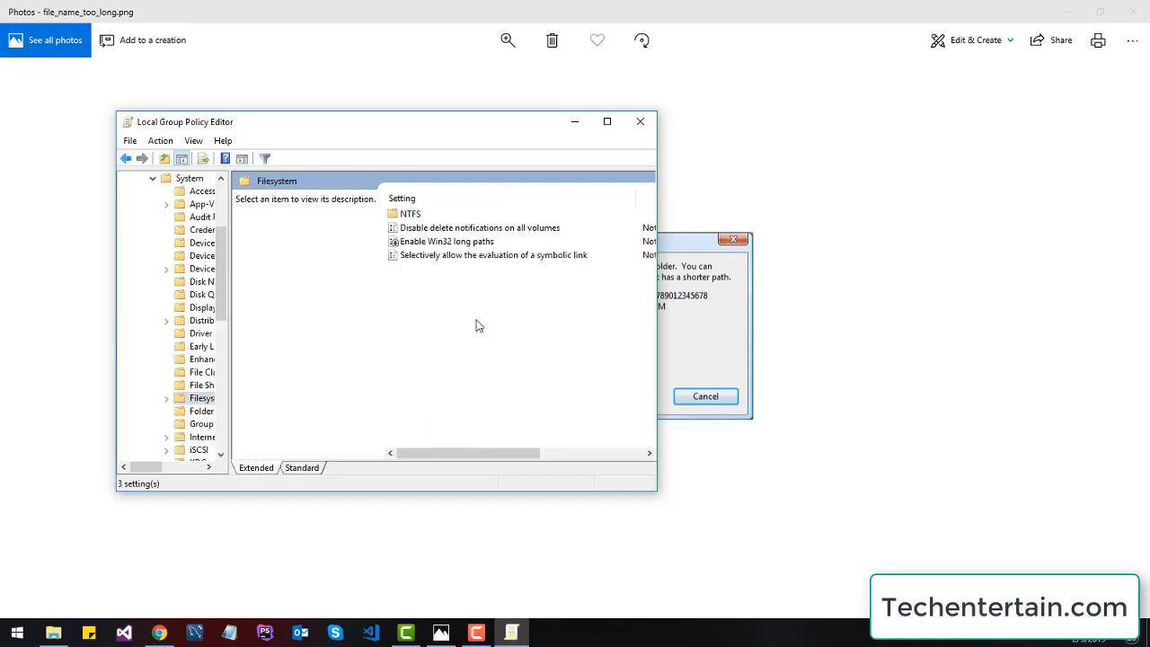
mouse_move(479, 298)
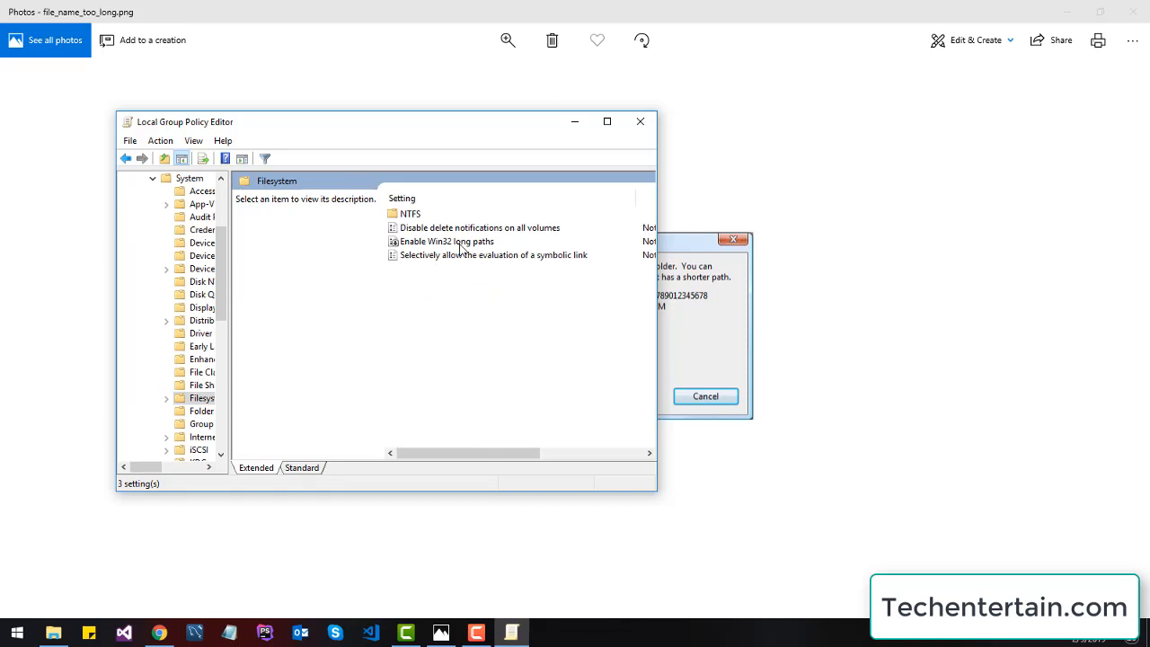
right_click(447, 241)
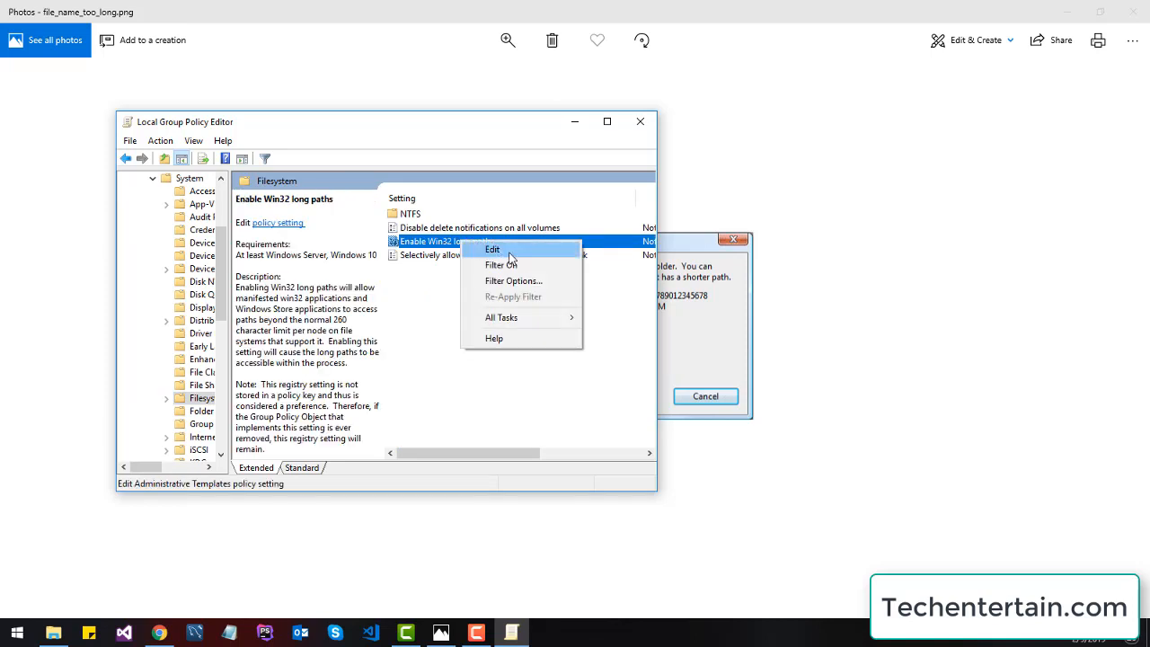
mouse_move(501, 265)
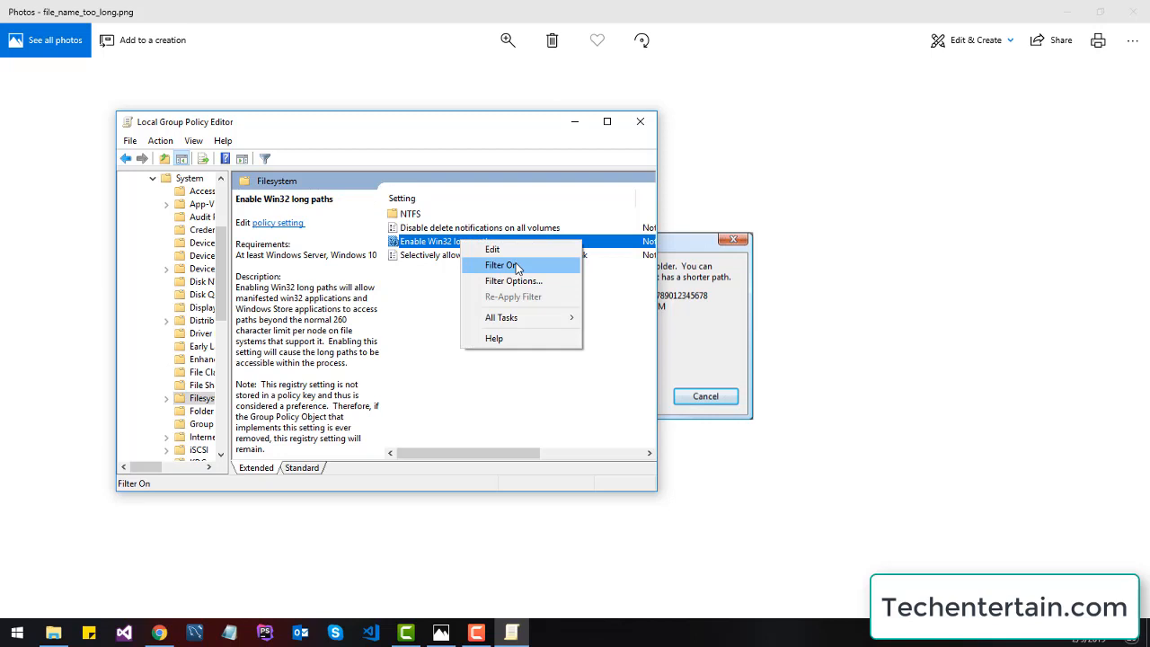